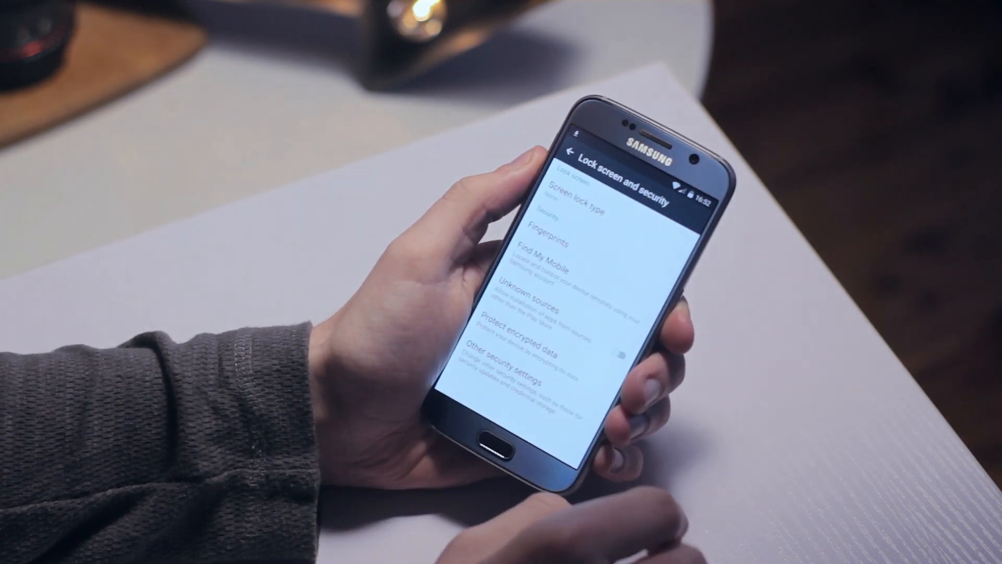
# Enable installing apps from unknown sources and accept the warning
pyautogui.click(539, 297)
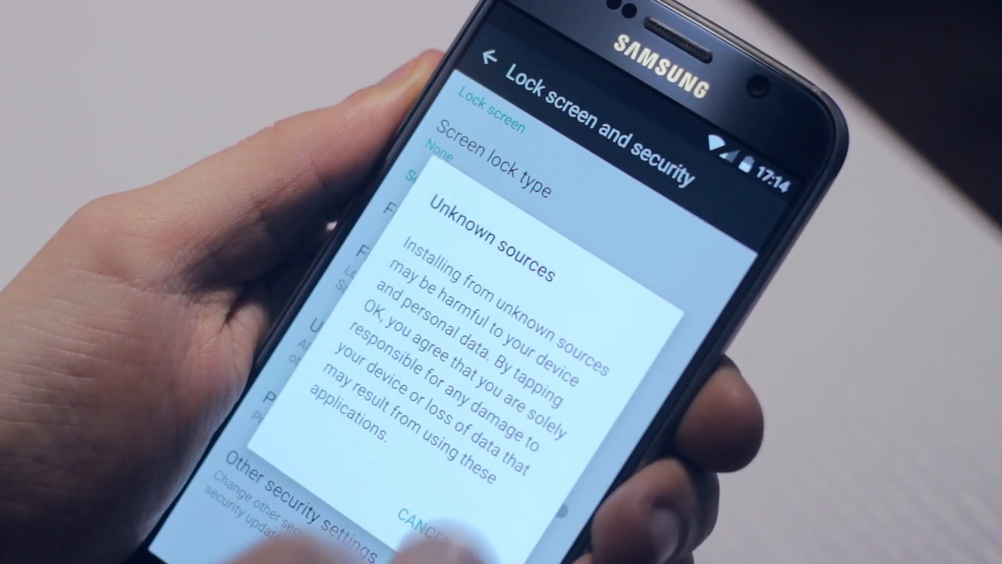
pyautogui.click(419, 518)
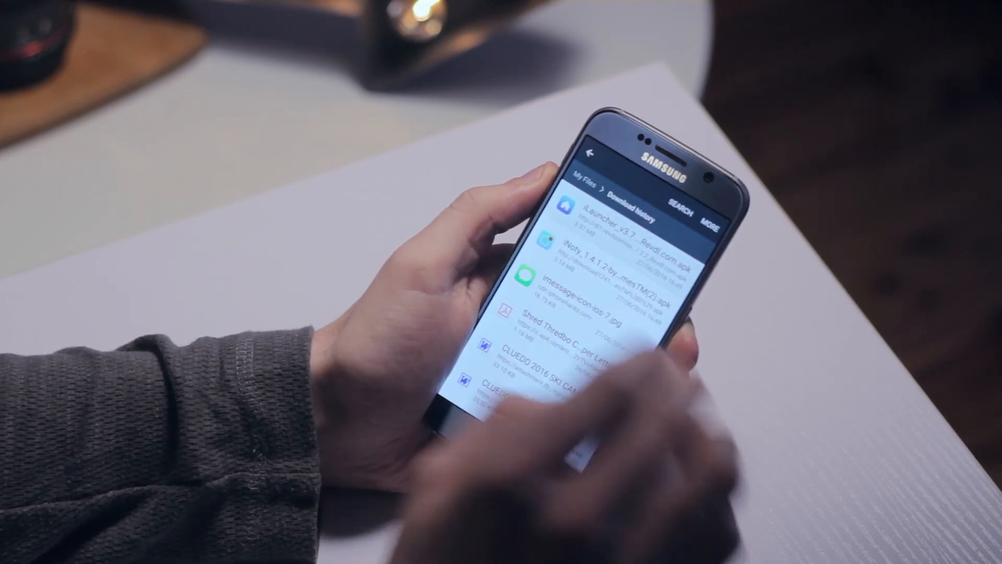
# Install the iLauncher APK from Download history and swipe through the new home screen
pyautogui.click(614, 218)
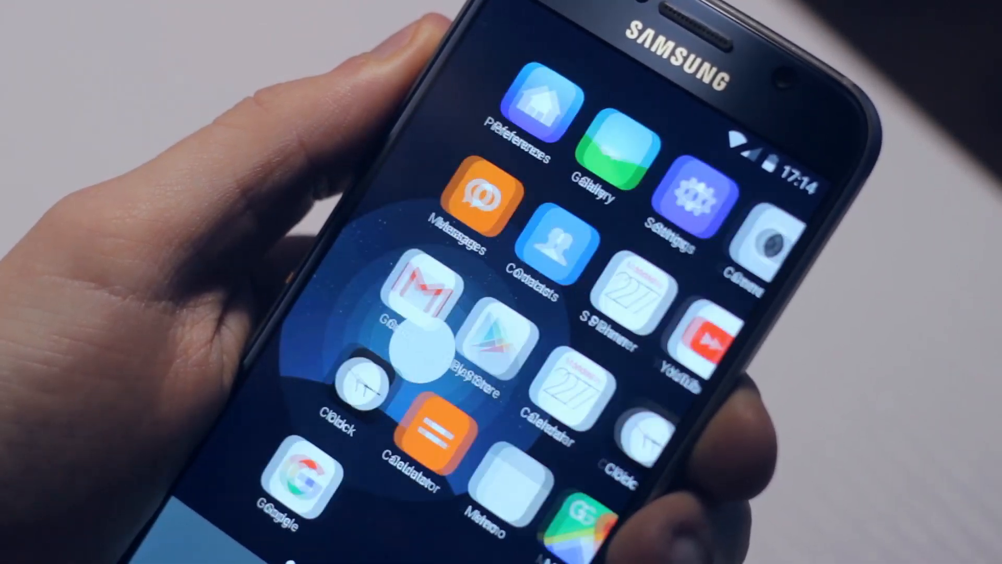
pyautogui.hscroll(-3)
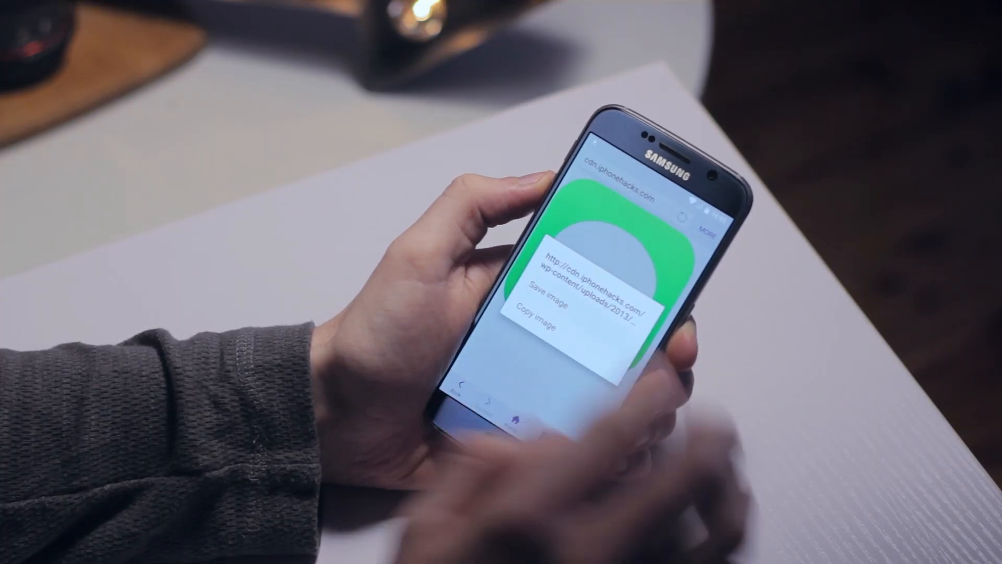
# Save the iMessage icon image (imessage-icon-ios-7-1.jpg) from the browser
pyautogui.click(539, 305)
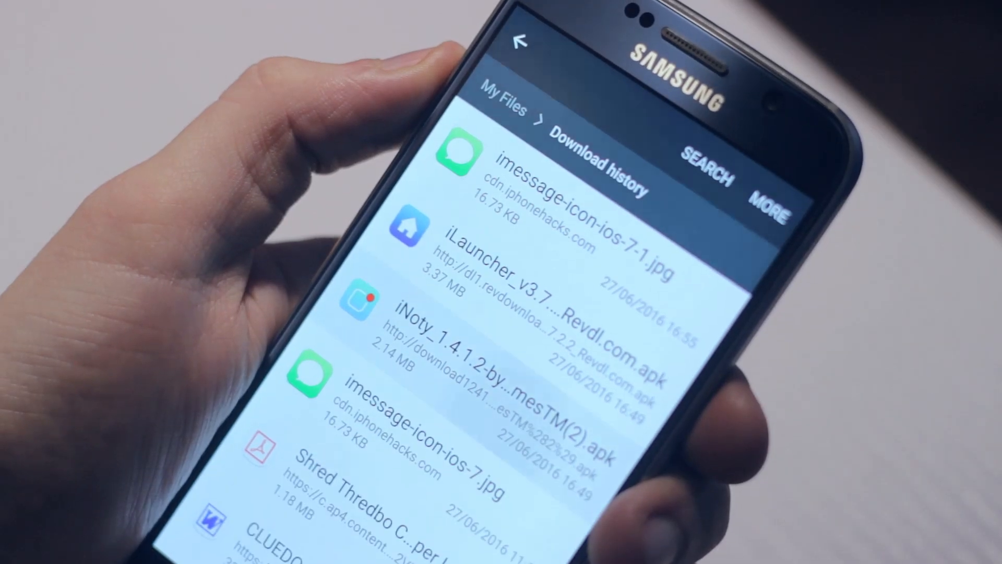
# Install iNoty, then turn it on under Accessibility and Notification access
pyautogui.click(409, 320)
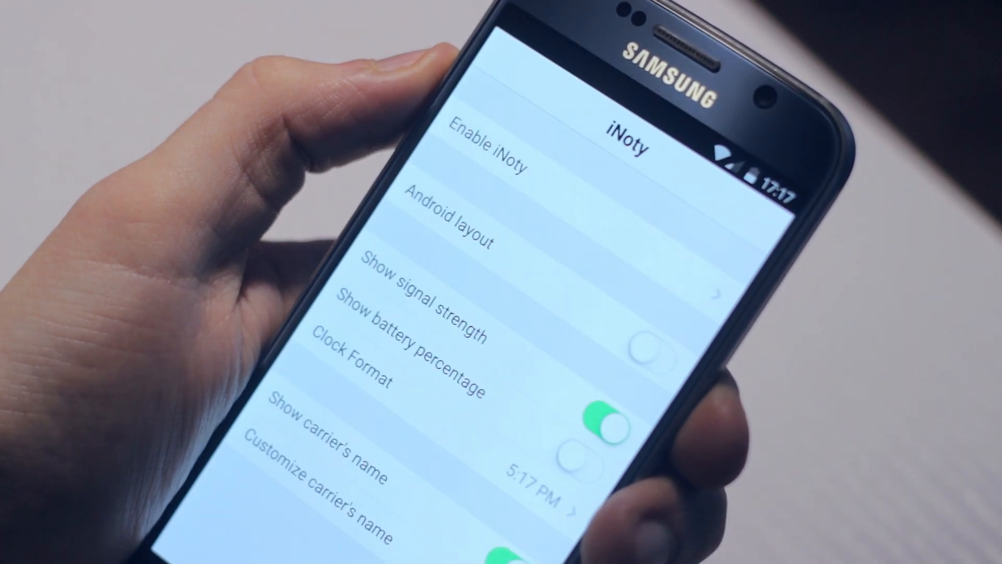
pyautogui.click(486, 154)
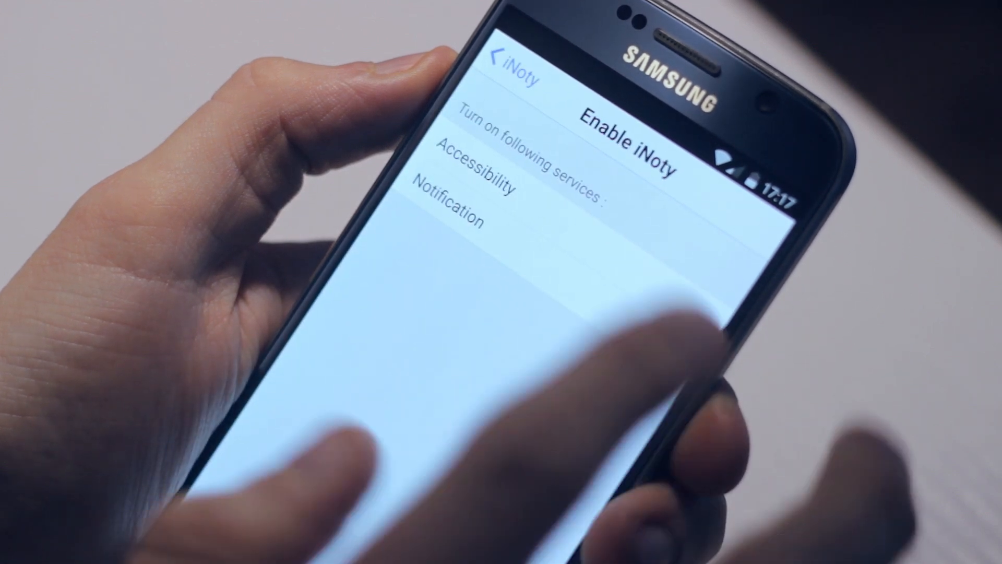
pyautogui.click(476, 183)
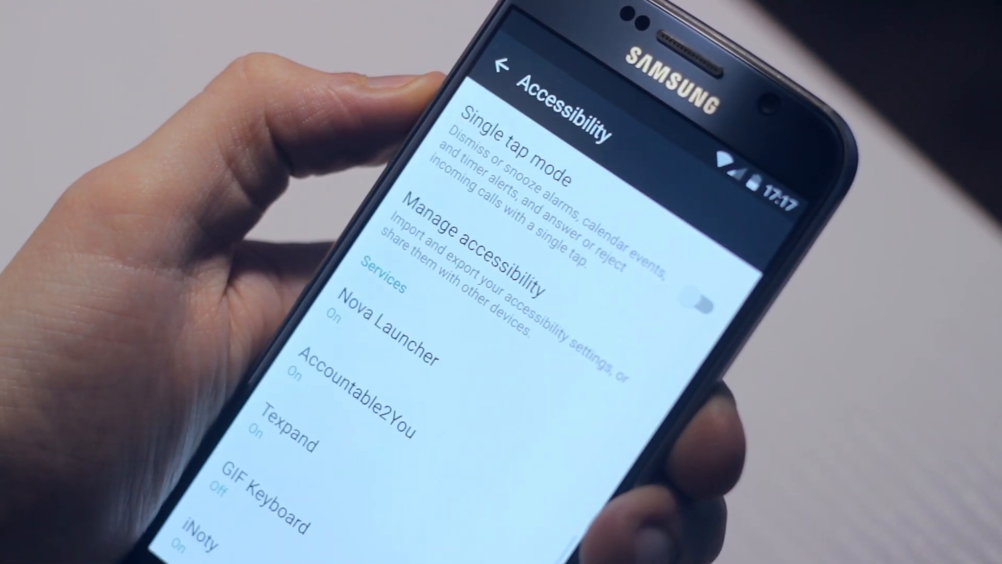
pyautogui.click(505, 67)
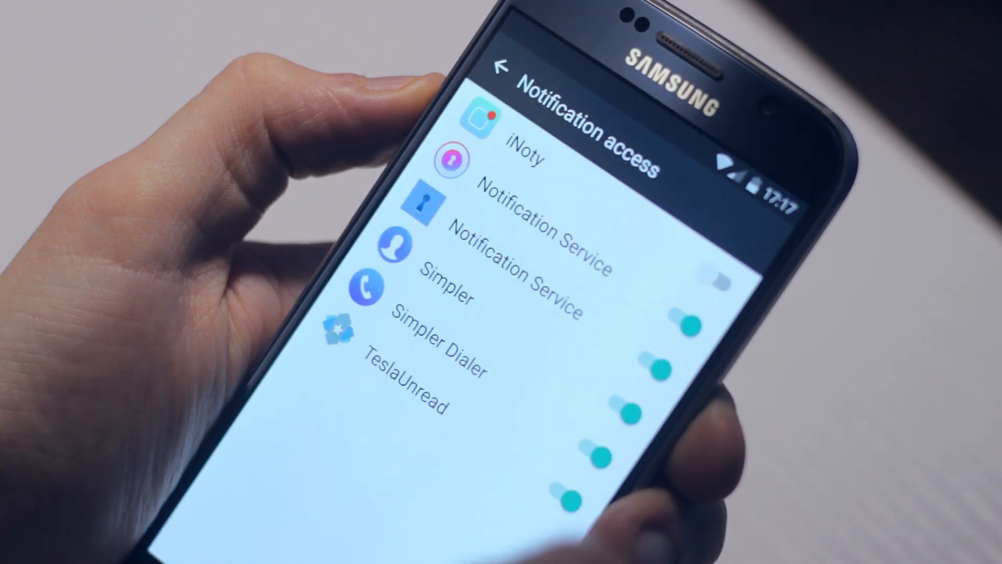
pyautogui.click(704, 268)
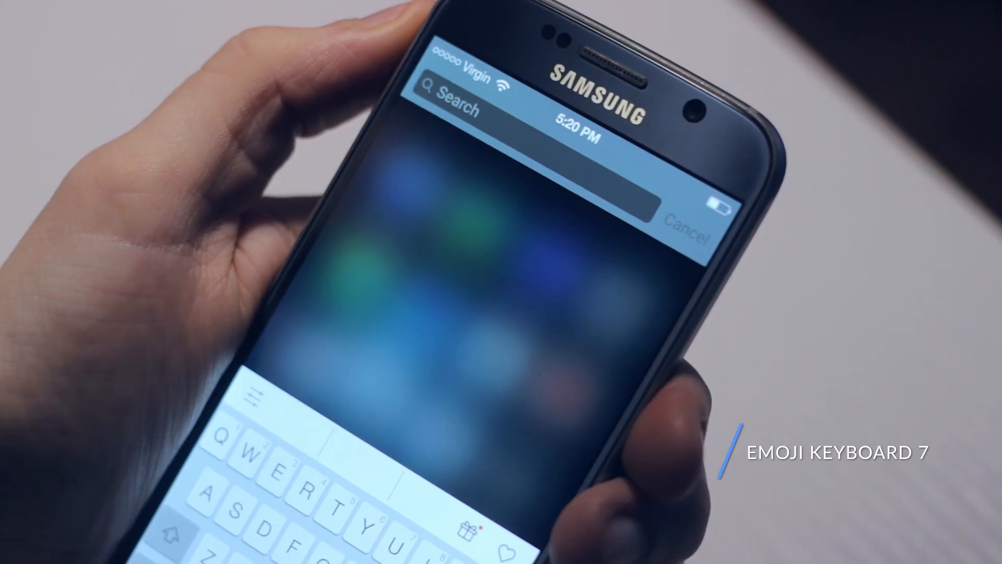
# Search 'tes' with the iOS keyboard, browse results, then swipe through home pages
pyautogui.write('test')
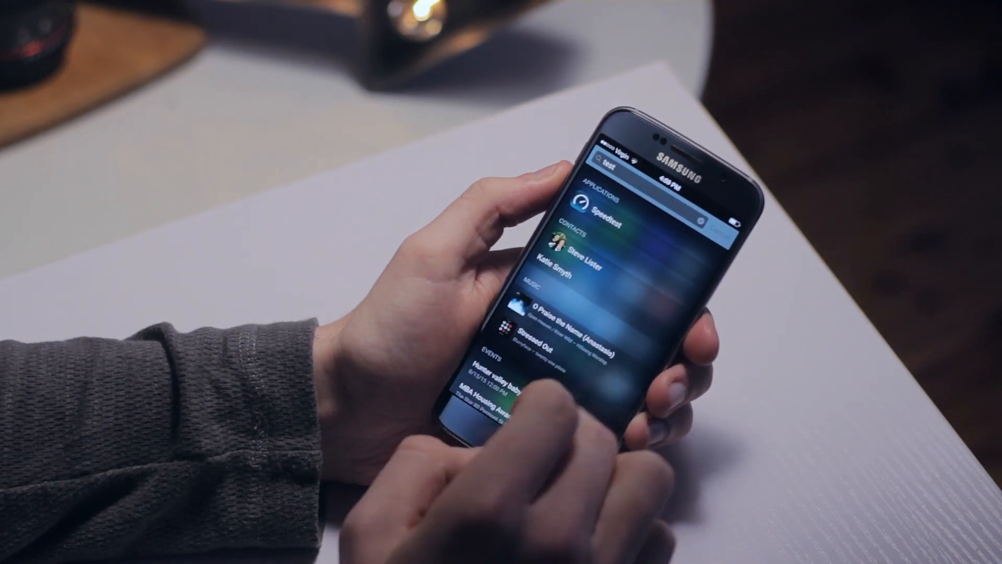
pyautogui.scroll(-3)
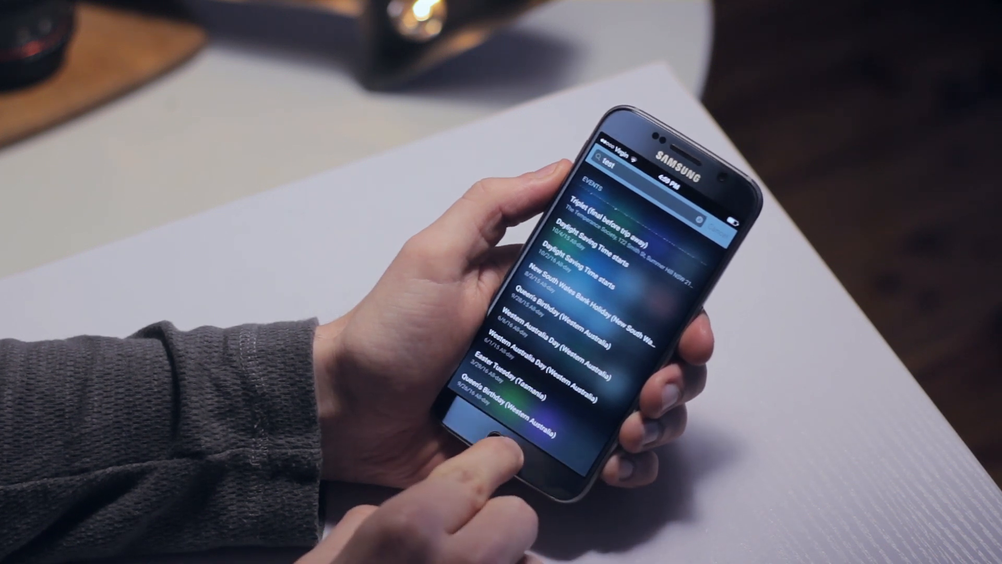
pyautogui.click(508, 441)
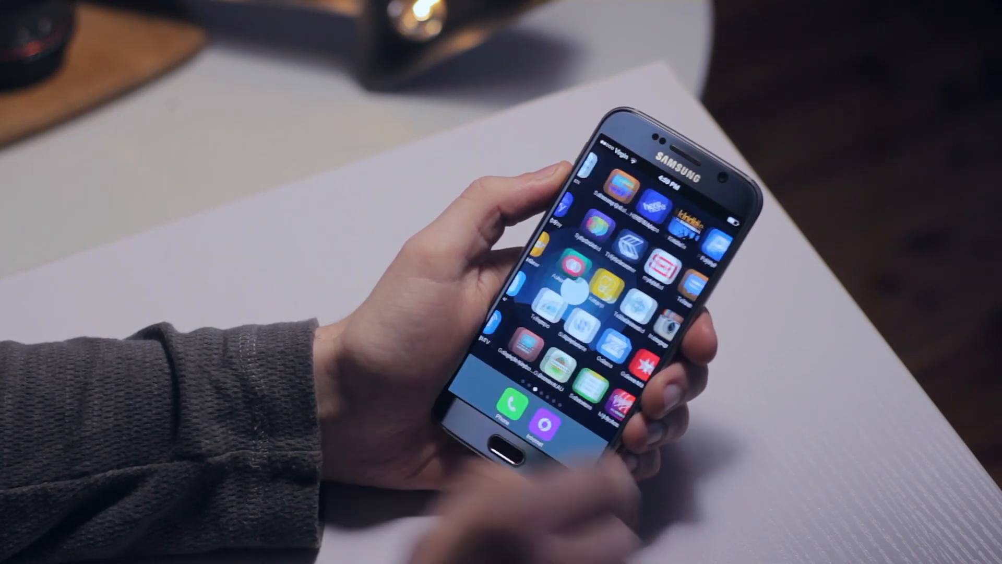
pyautogui.hscroll(-3)
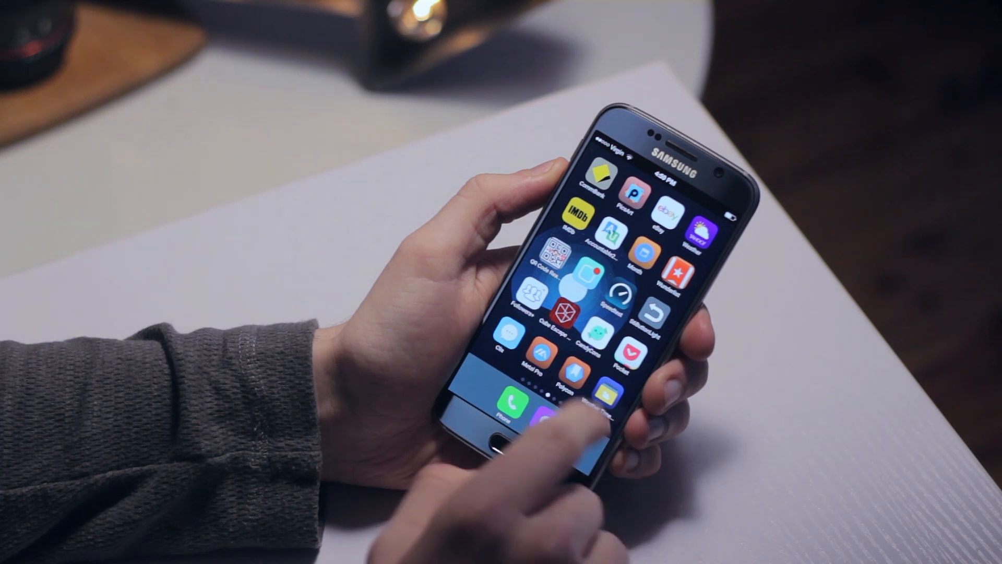
pyautogui.hscroll(-3)
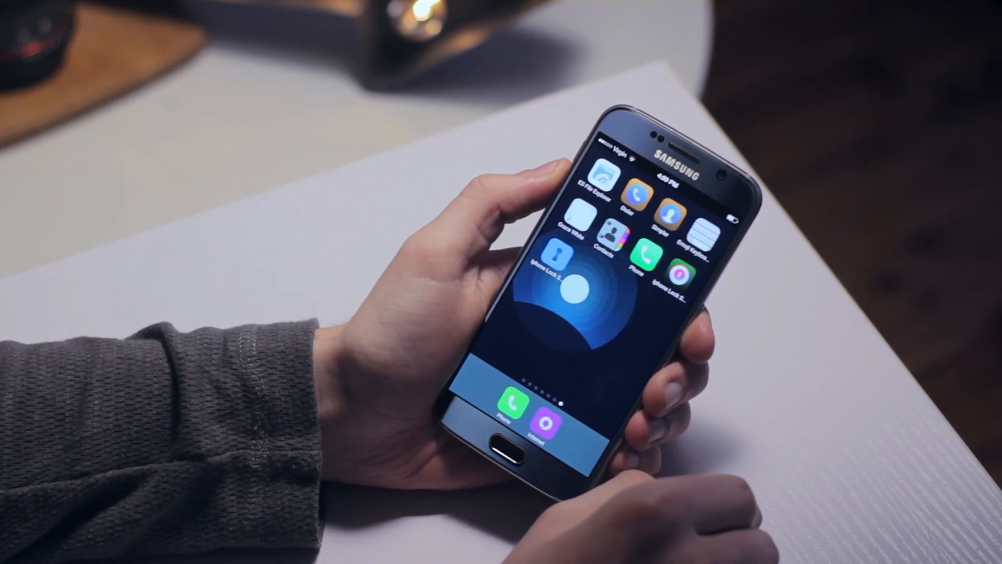
pyautogui.hscroll(-3)
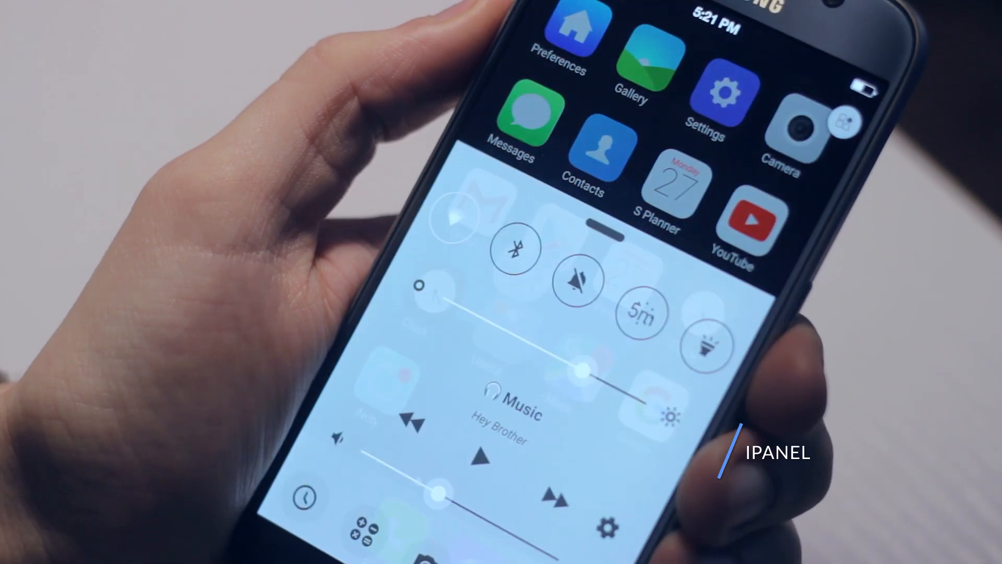
# Dismiss the iPanel control center to reveal home page one
pyautogui.click(708, 345)
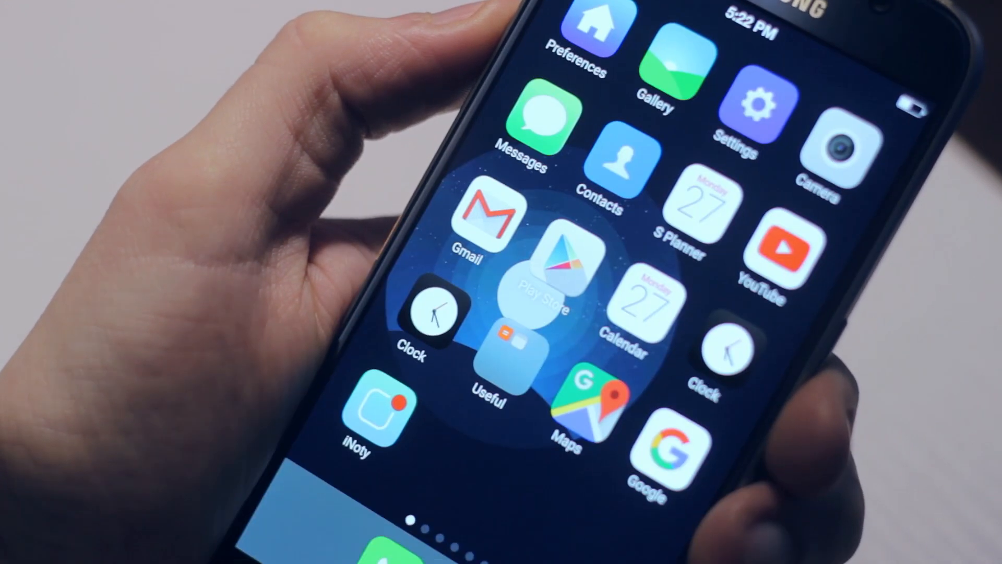
pyautogui.click(760, 112)
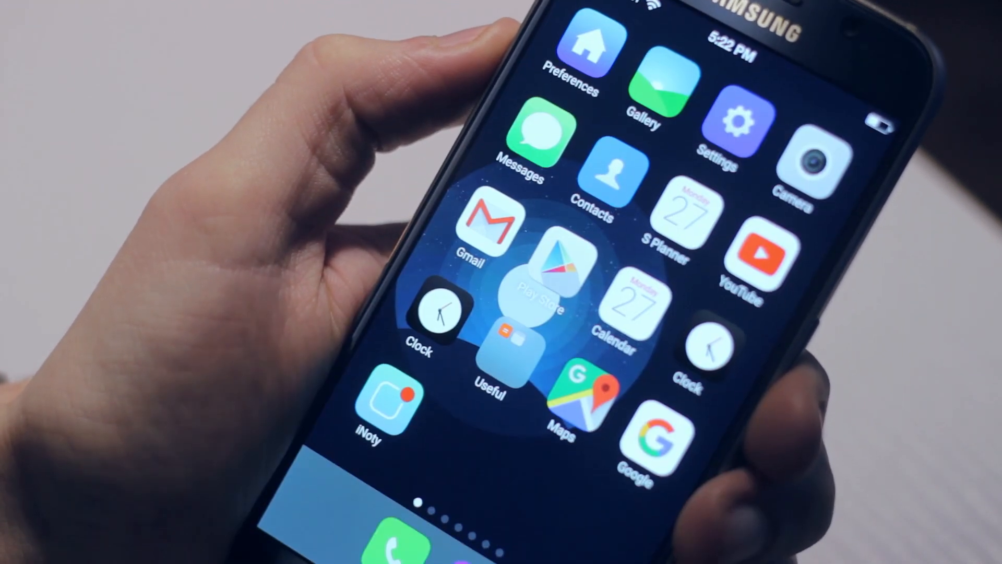
# Launch the OS9 dialer keypad from the Phone icon in the dock
pyautogui.click(735, 120)
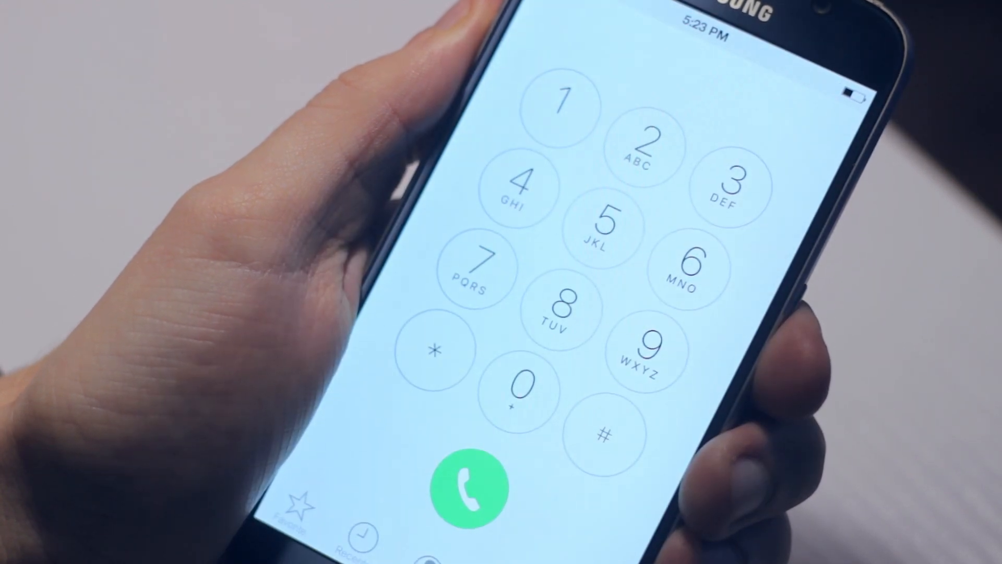
pyautogui.click(468, 487)
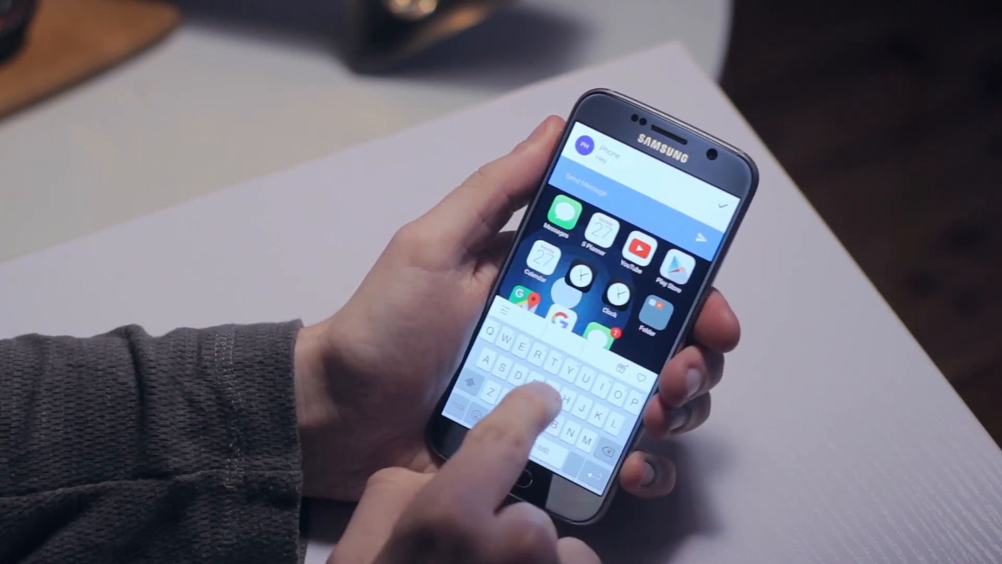
# Type 'Gday' into the message banner's quick-reply field
pyautogui.write('Gday')
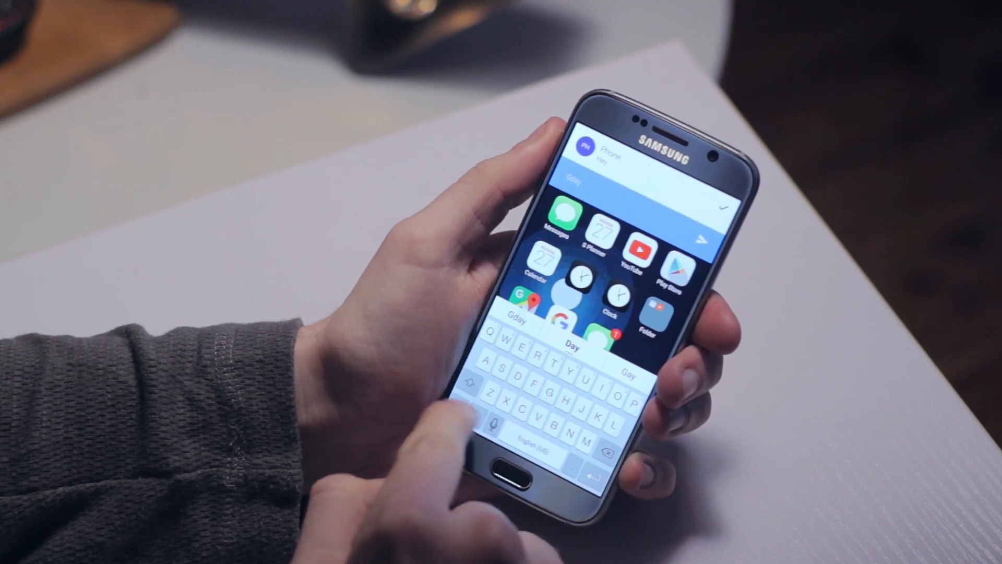